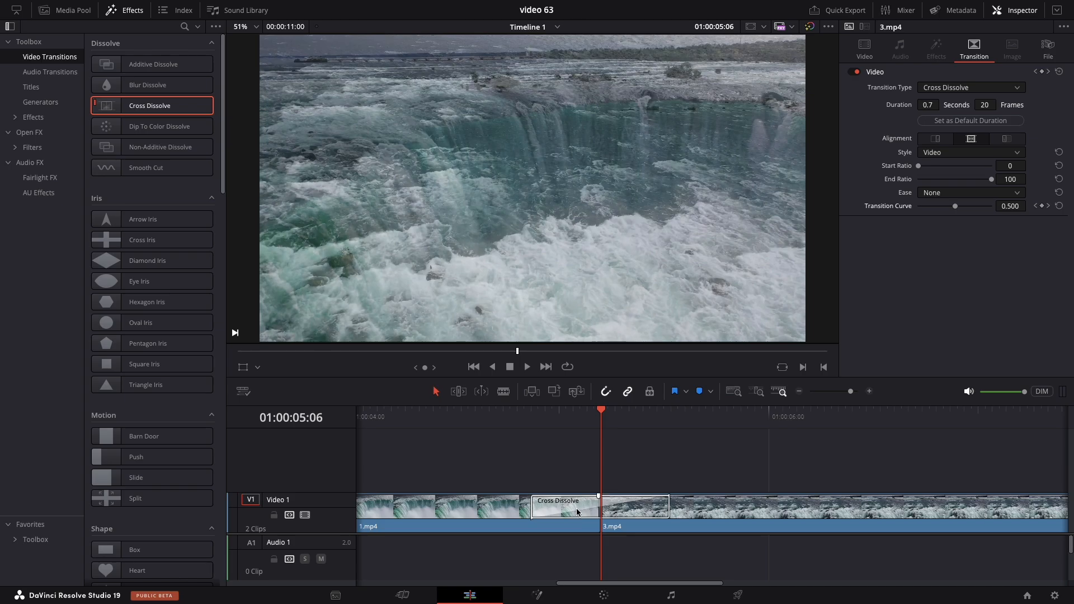
# - Open the Cross Dissolve's linear timing curve and select its keyframe points
pyautogui.click(564, 507)
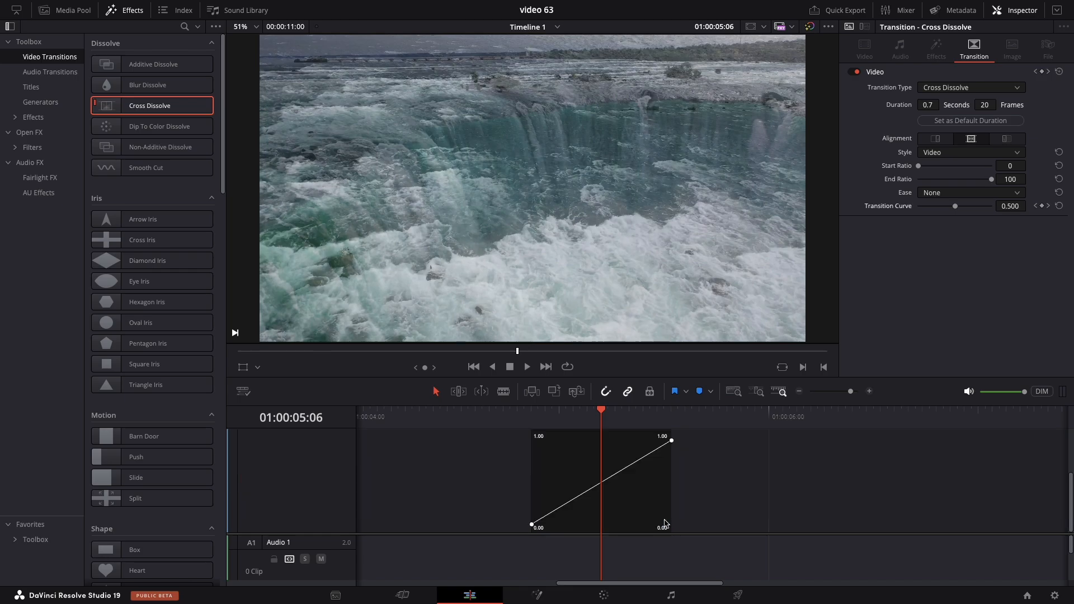
pyautogui.moveTo(541, 506)
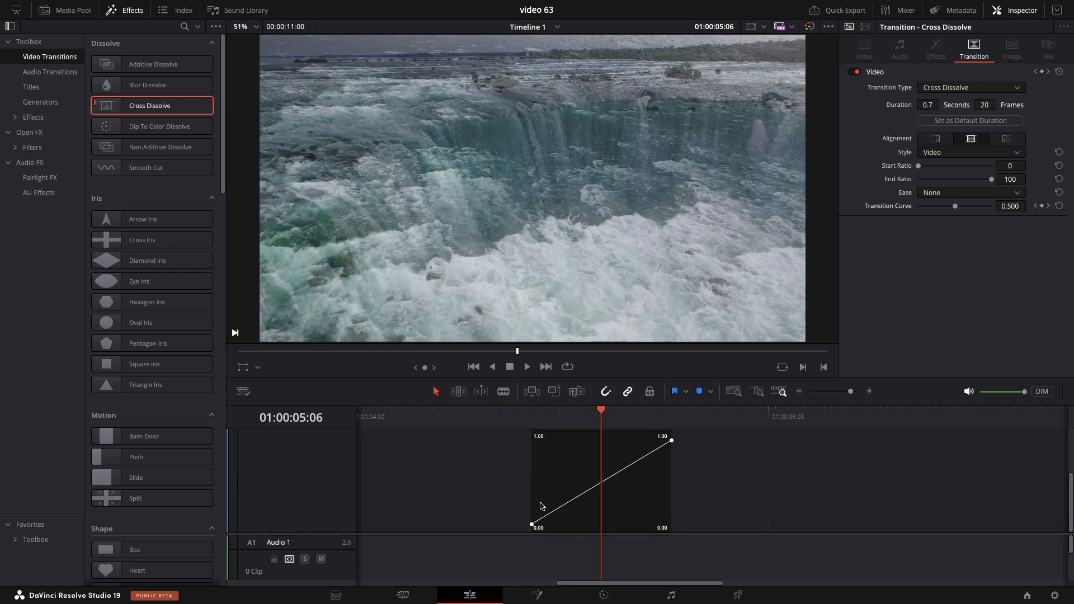
pyautogui.click(660, 440)
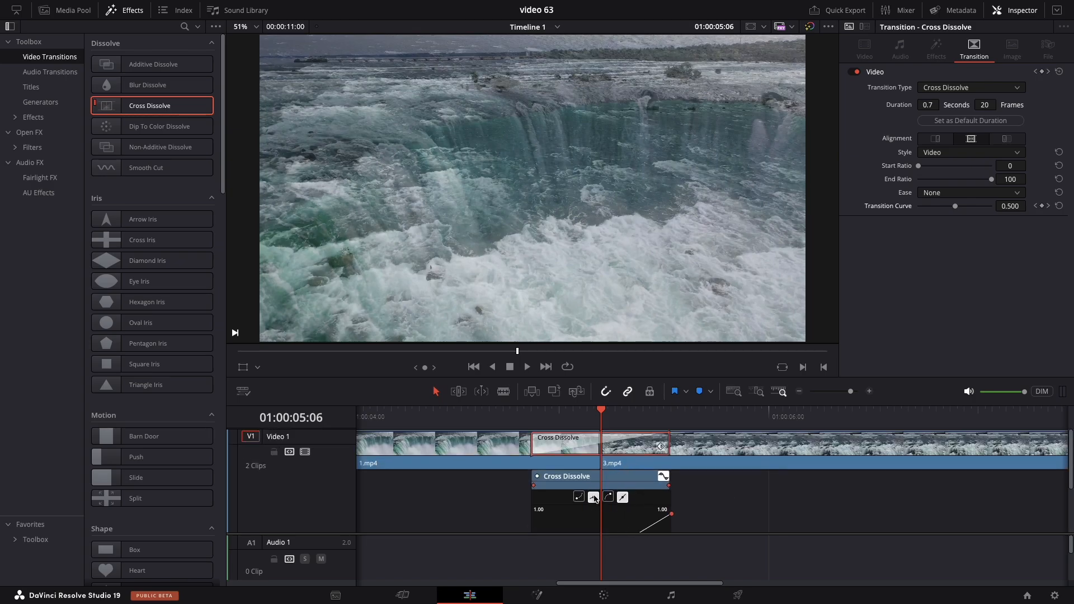
# - Switch the curve keyframes to bezier for a Custom S-shaped ease at 0.720
pyautogui.click(593, 498)
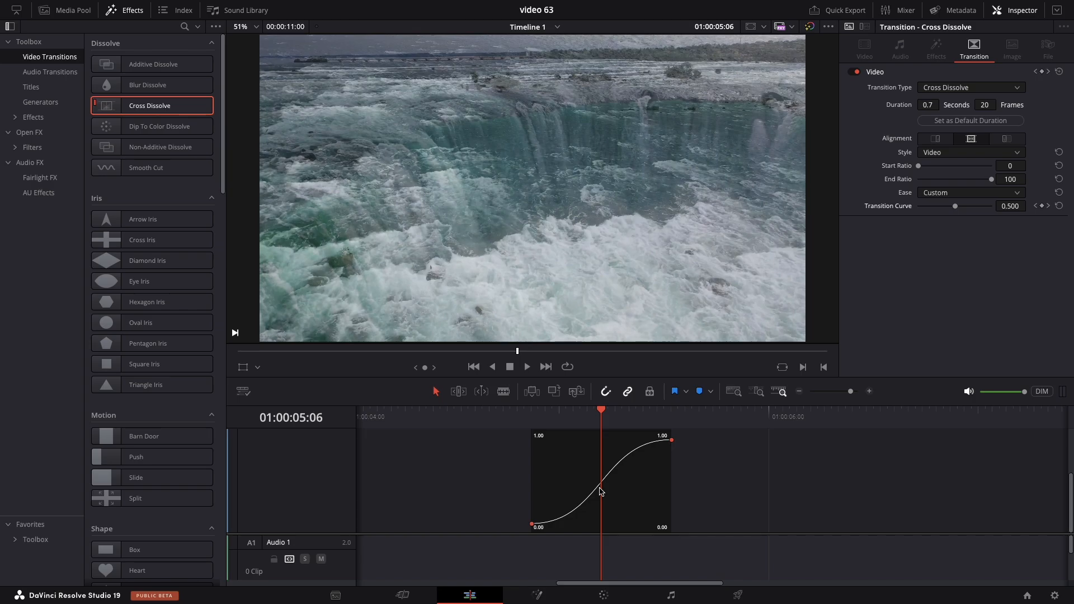
pyautogui.moveTo(644, 463)
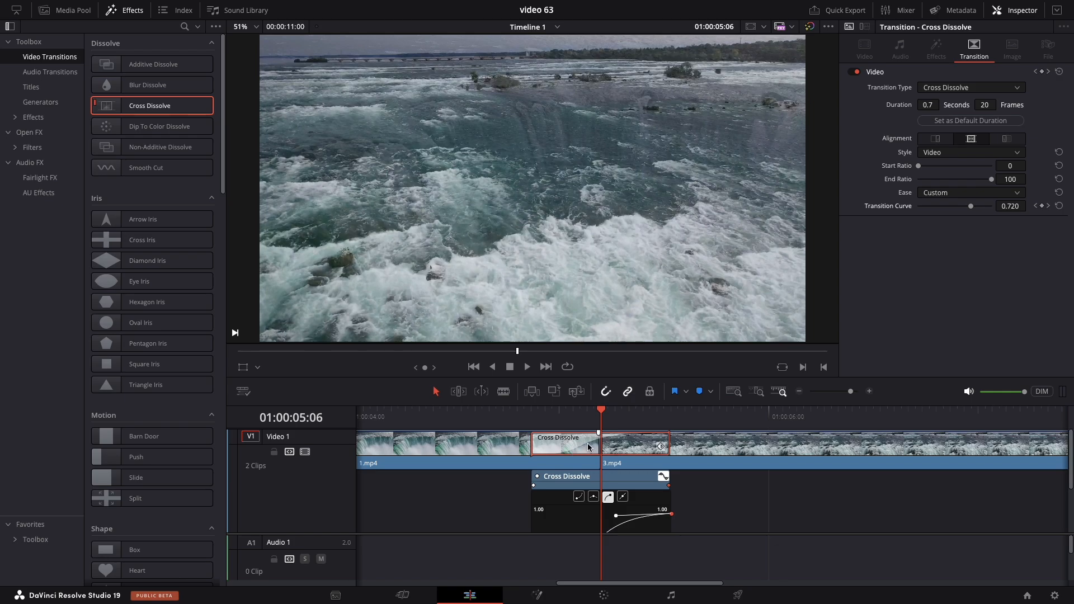
pyautogui.rightClick(637, 445)
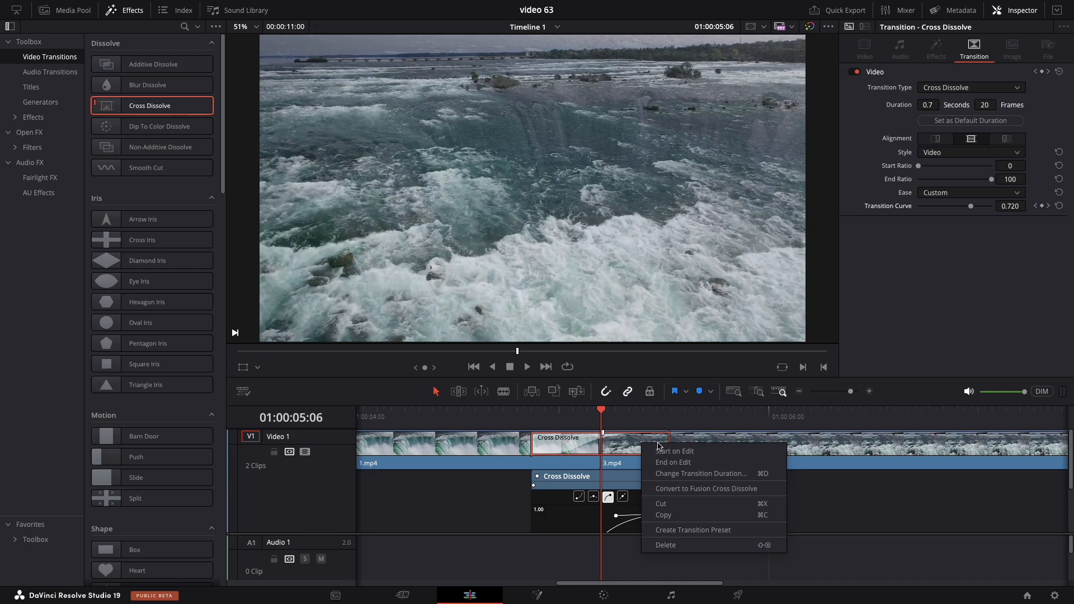
pyautogui.click(692, 530)
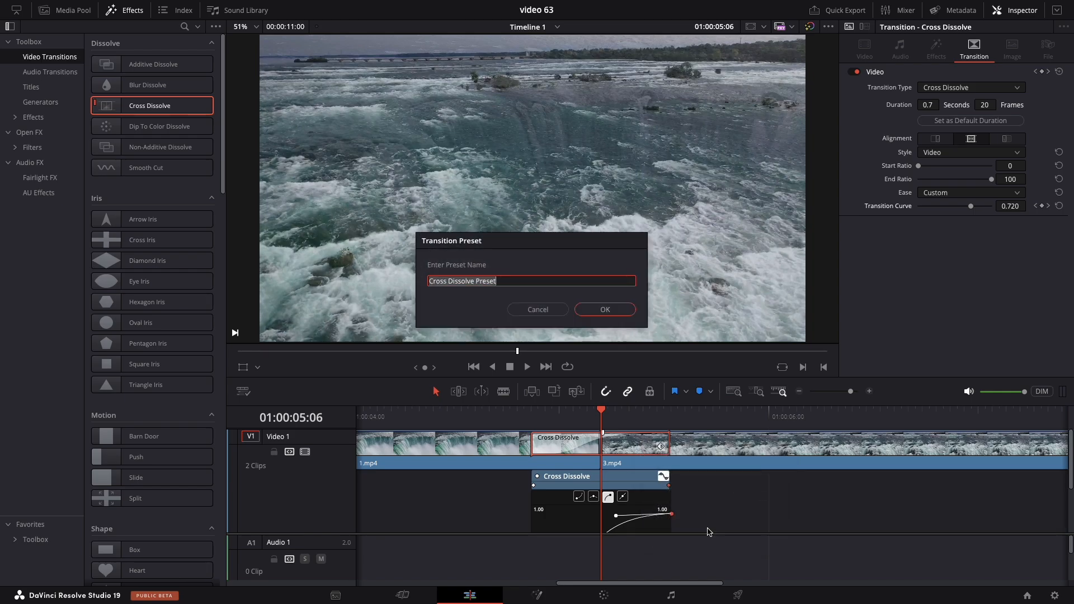
pyautogui.moveTo(460, 274)
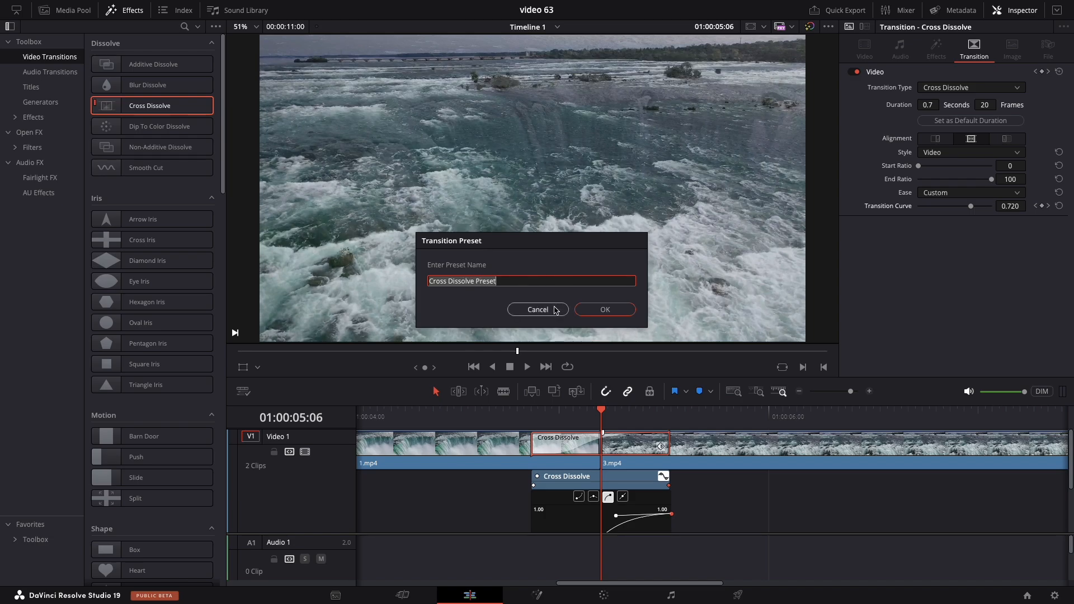
pyautogui.click(537, 309)
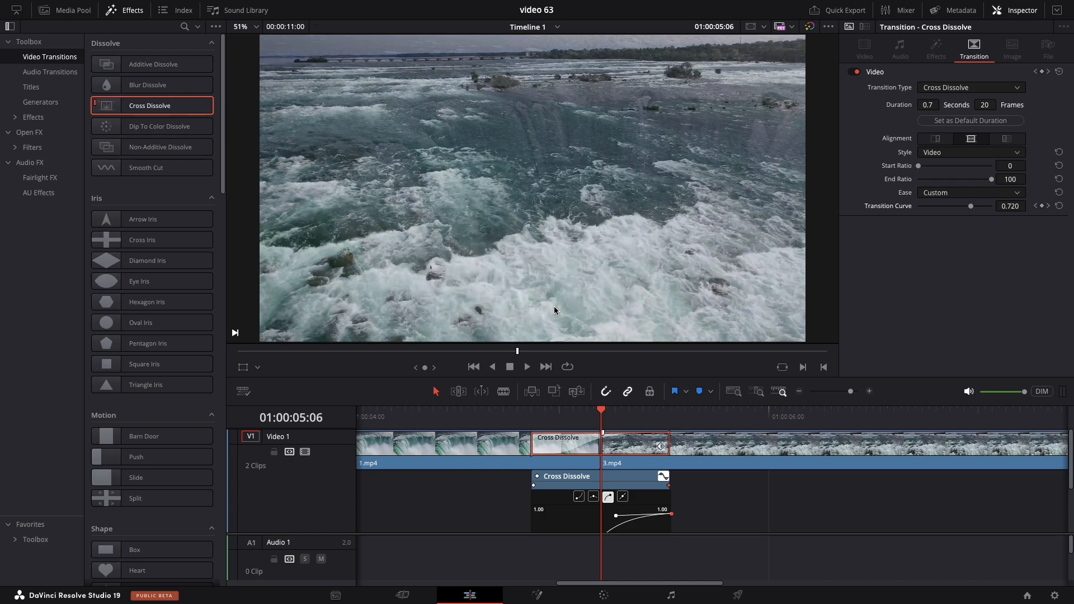
pyautogui.scroll(-3)
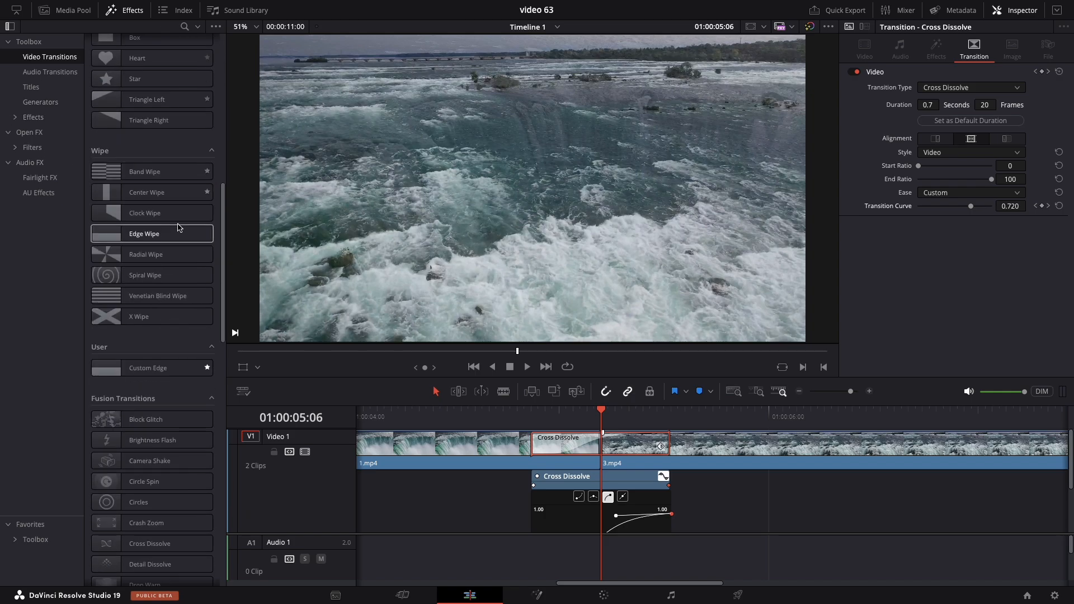
pyautogui.scroll(-3)
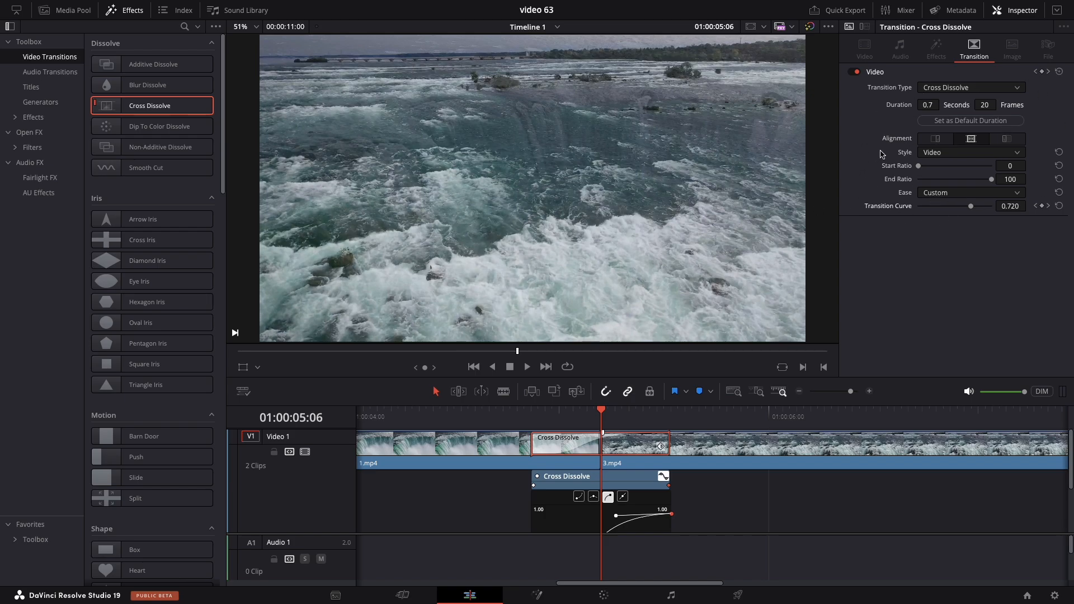
pyautogui.moveTo(630, 235)
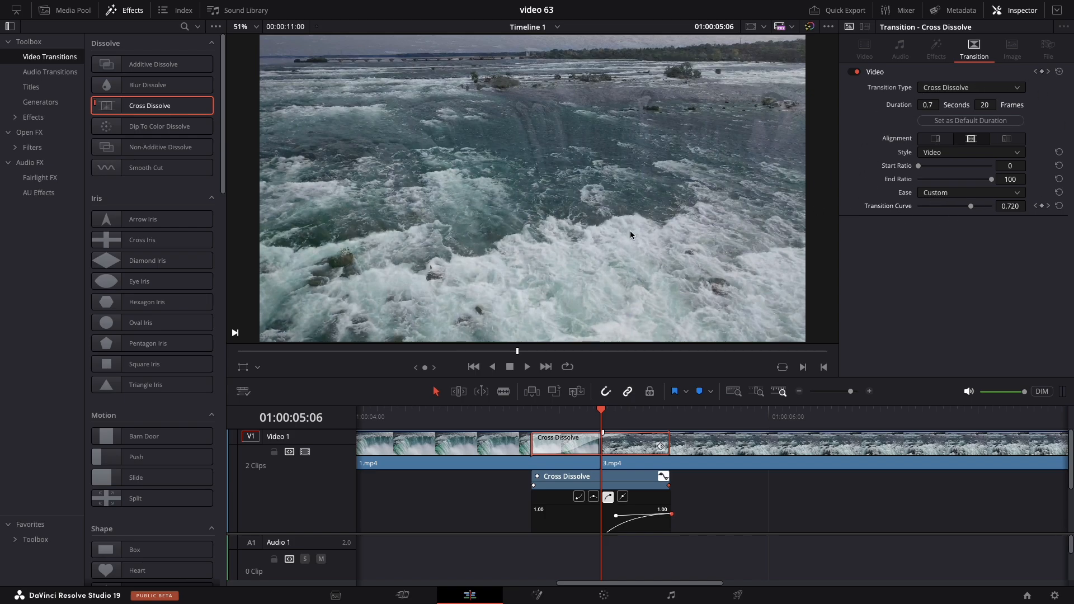